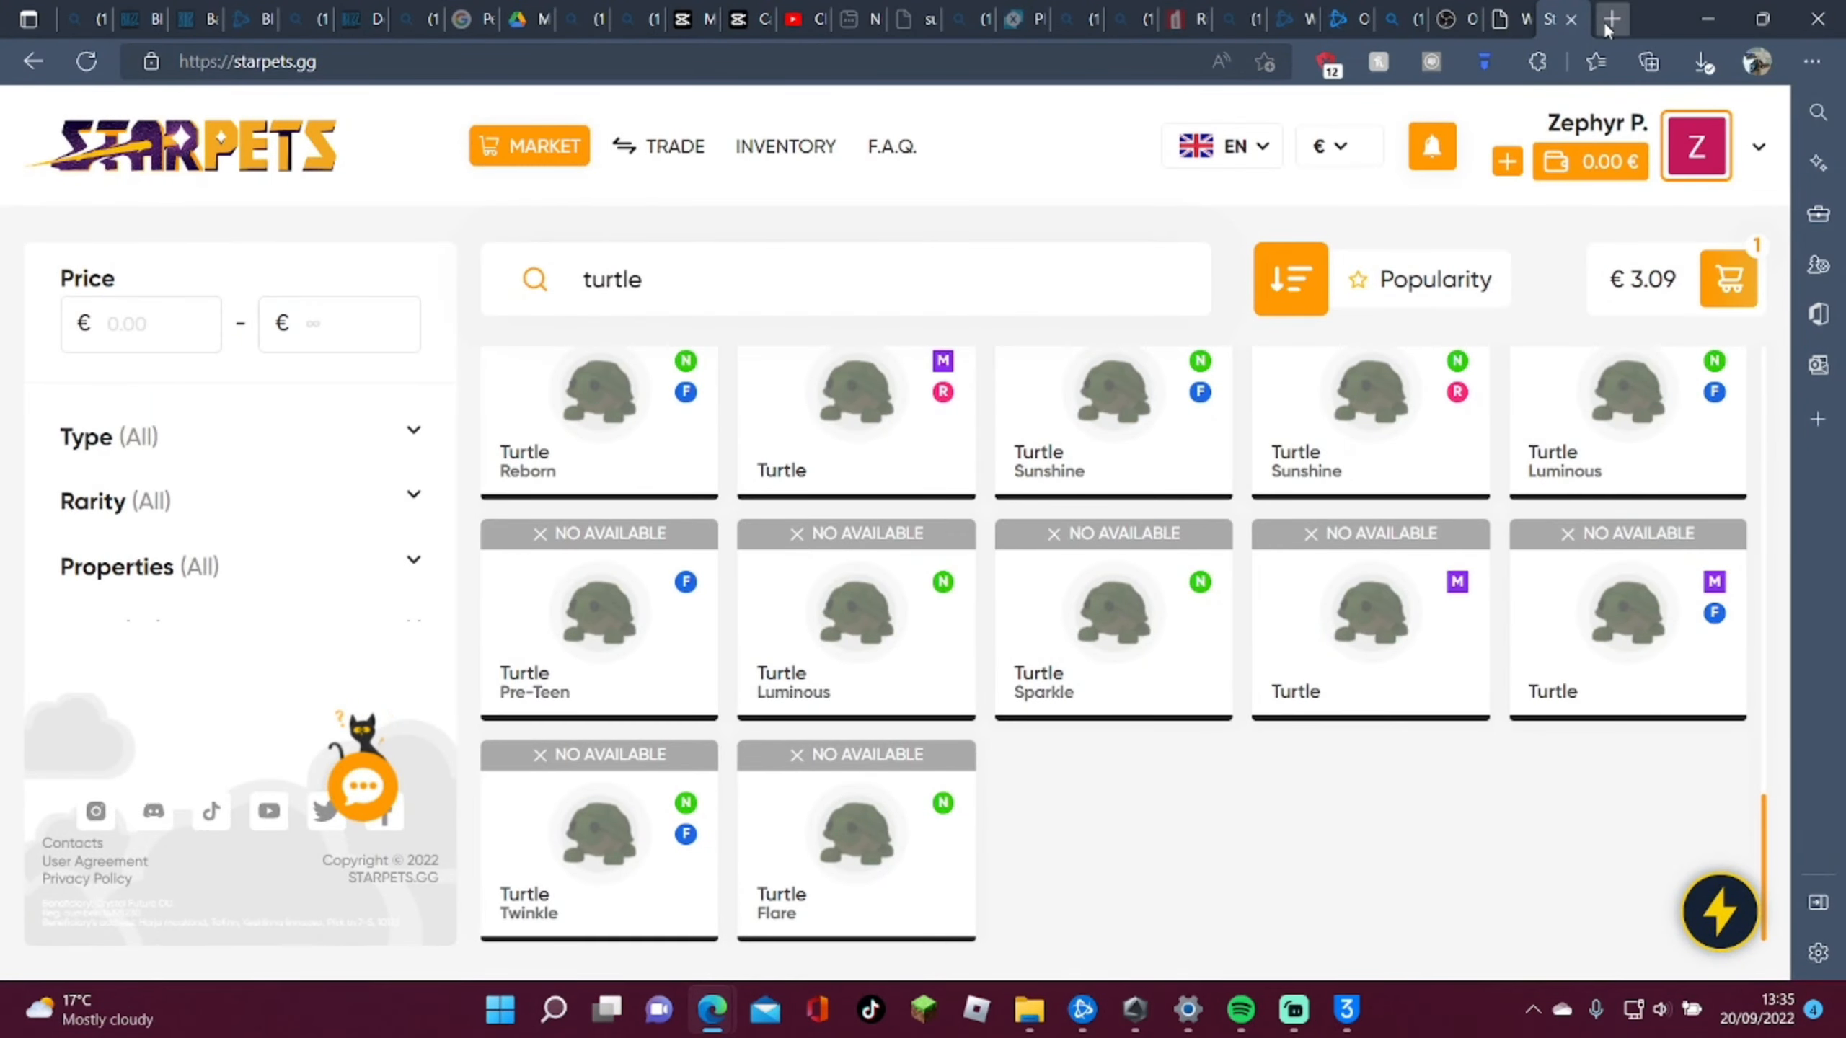
Search Bing for 3utools from a new Edge tab
click(1611, 19)
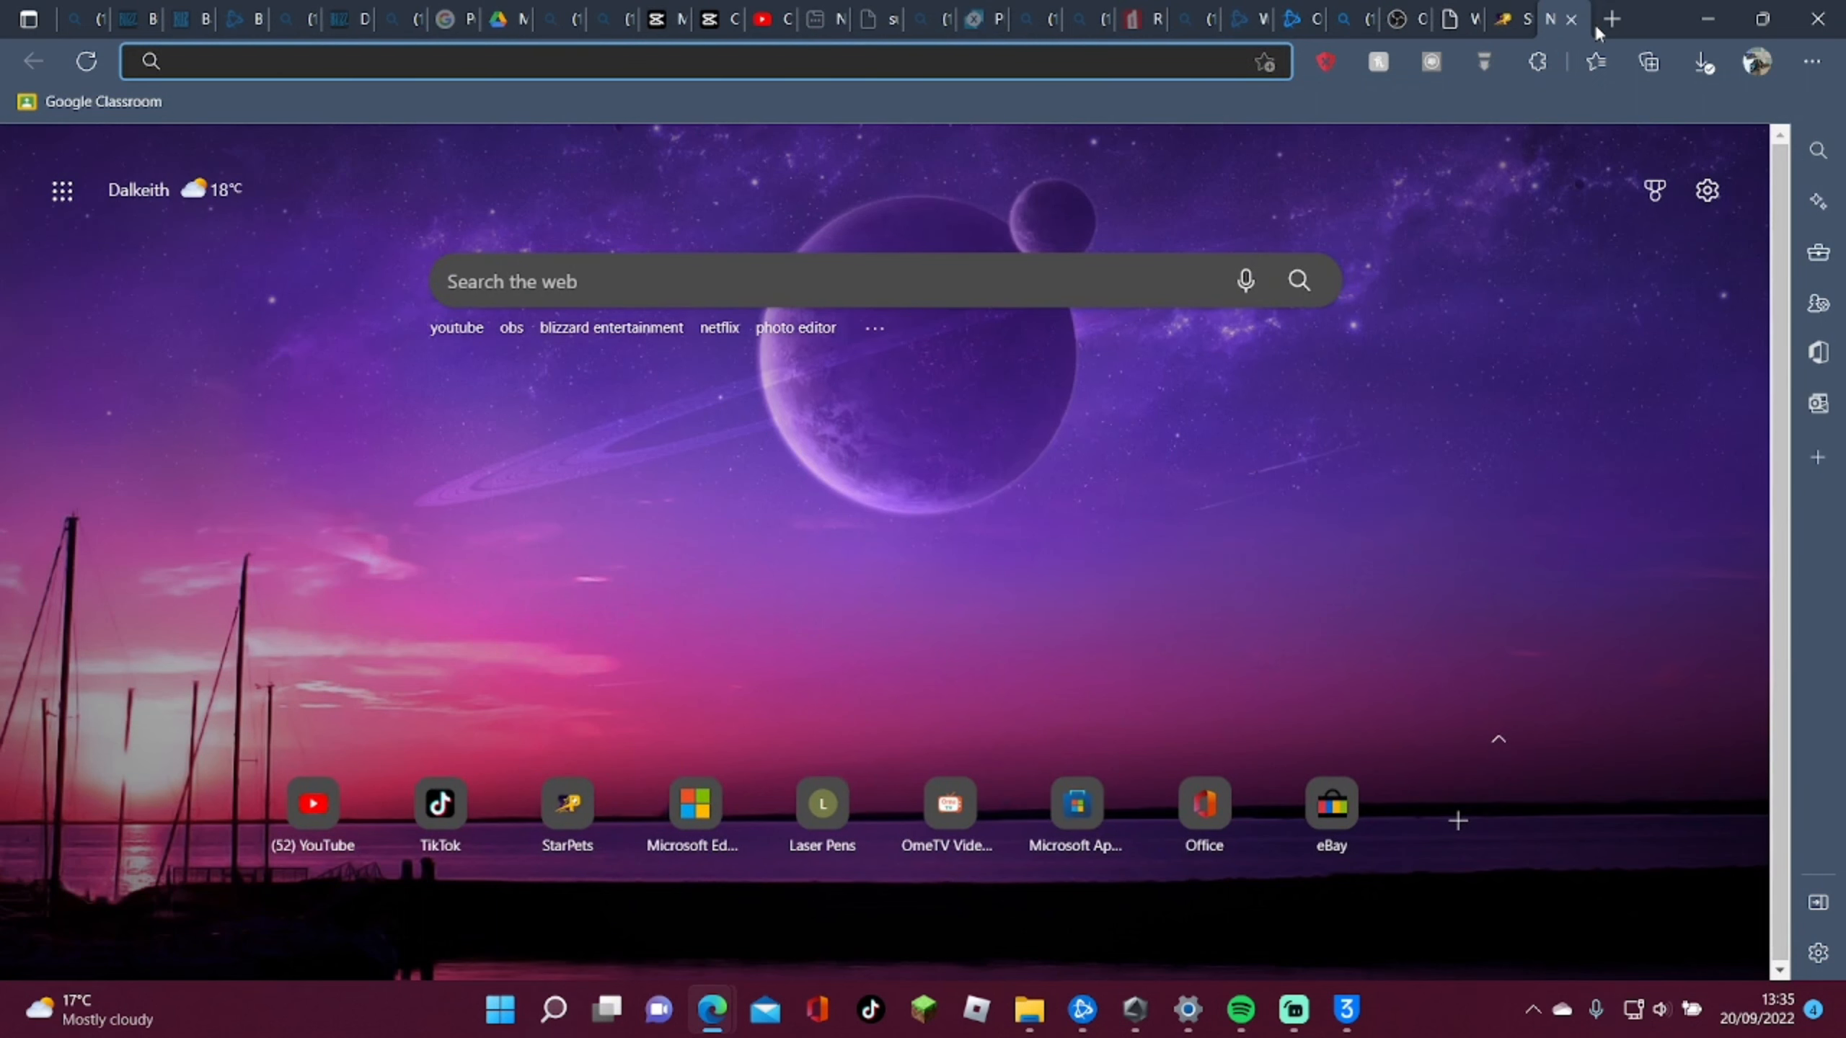
text(3u)
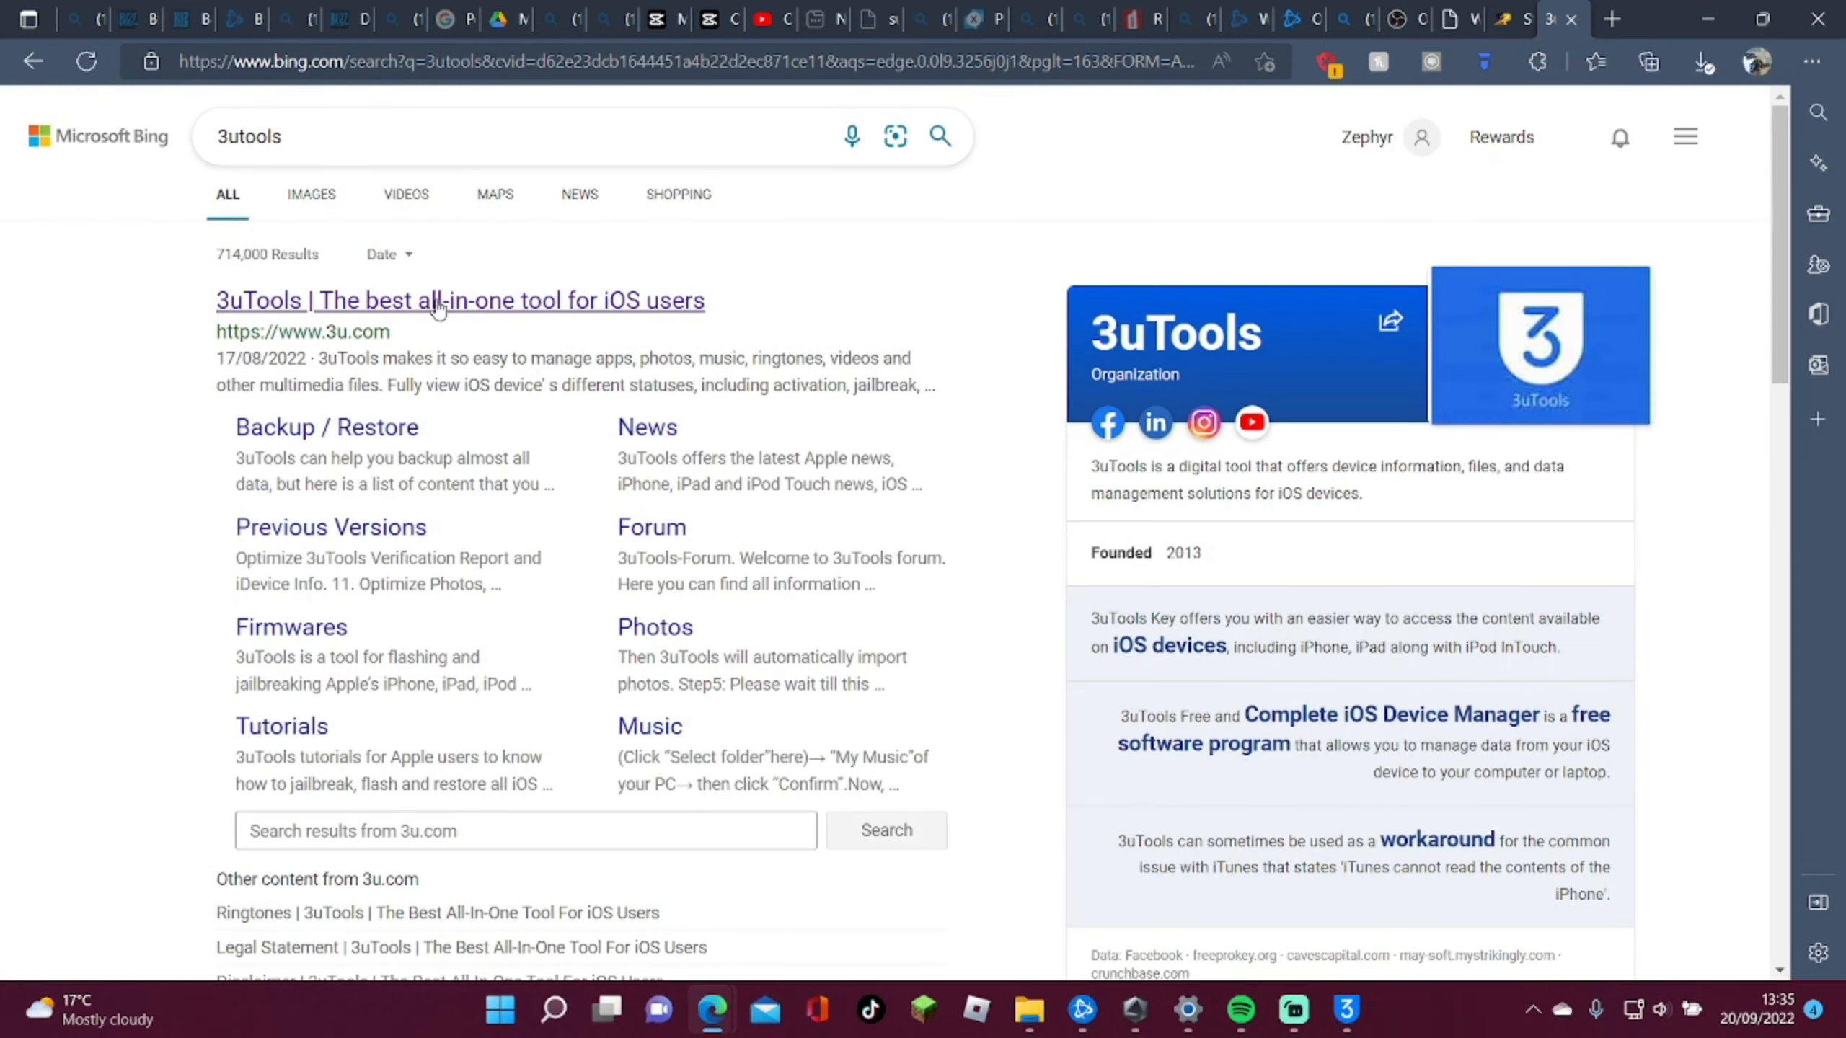
Download the 3uTools v2.62 setup file from 3u.com and check its progress in Downloads
click(460, 300)
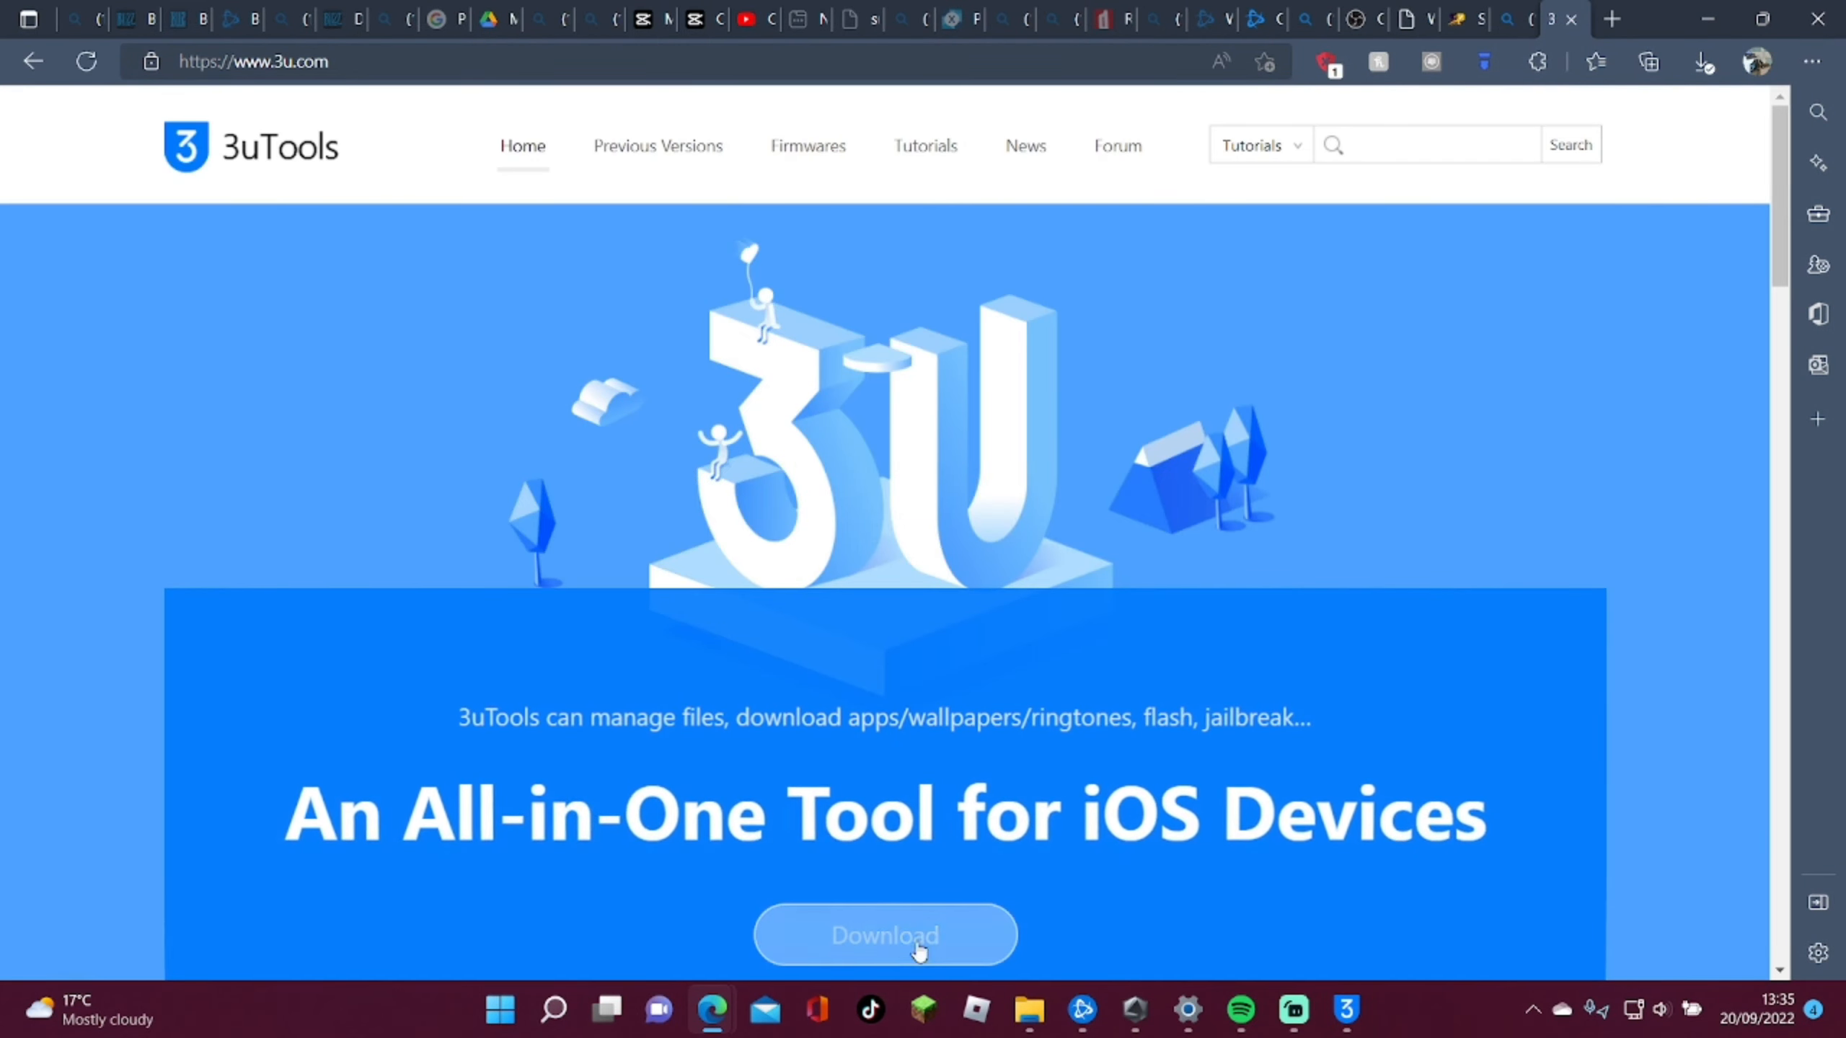
click(884, 935)
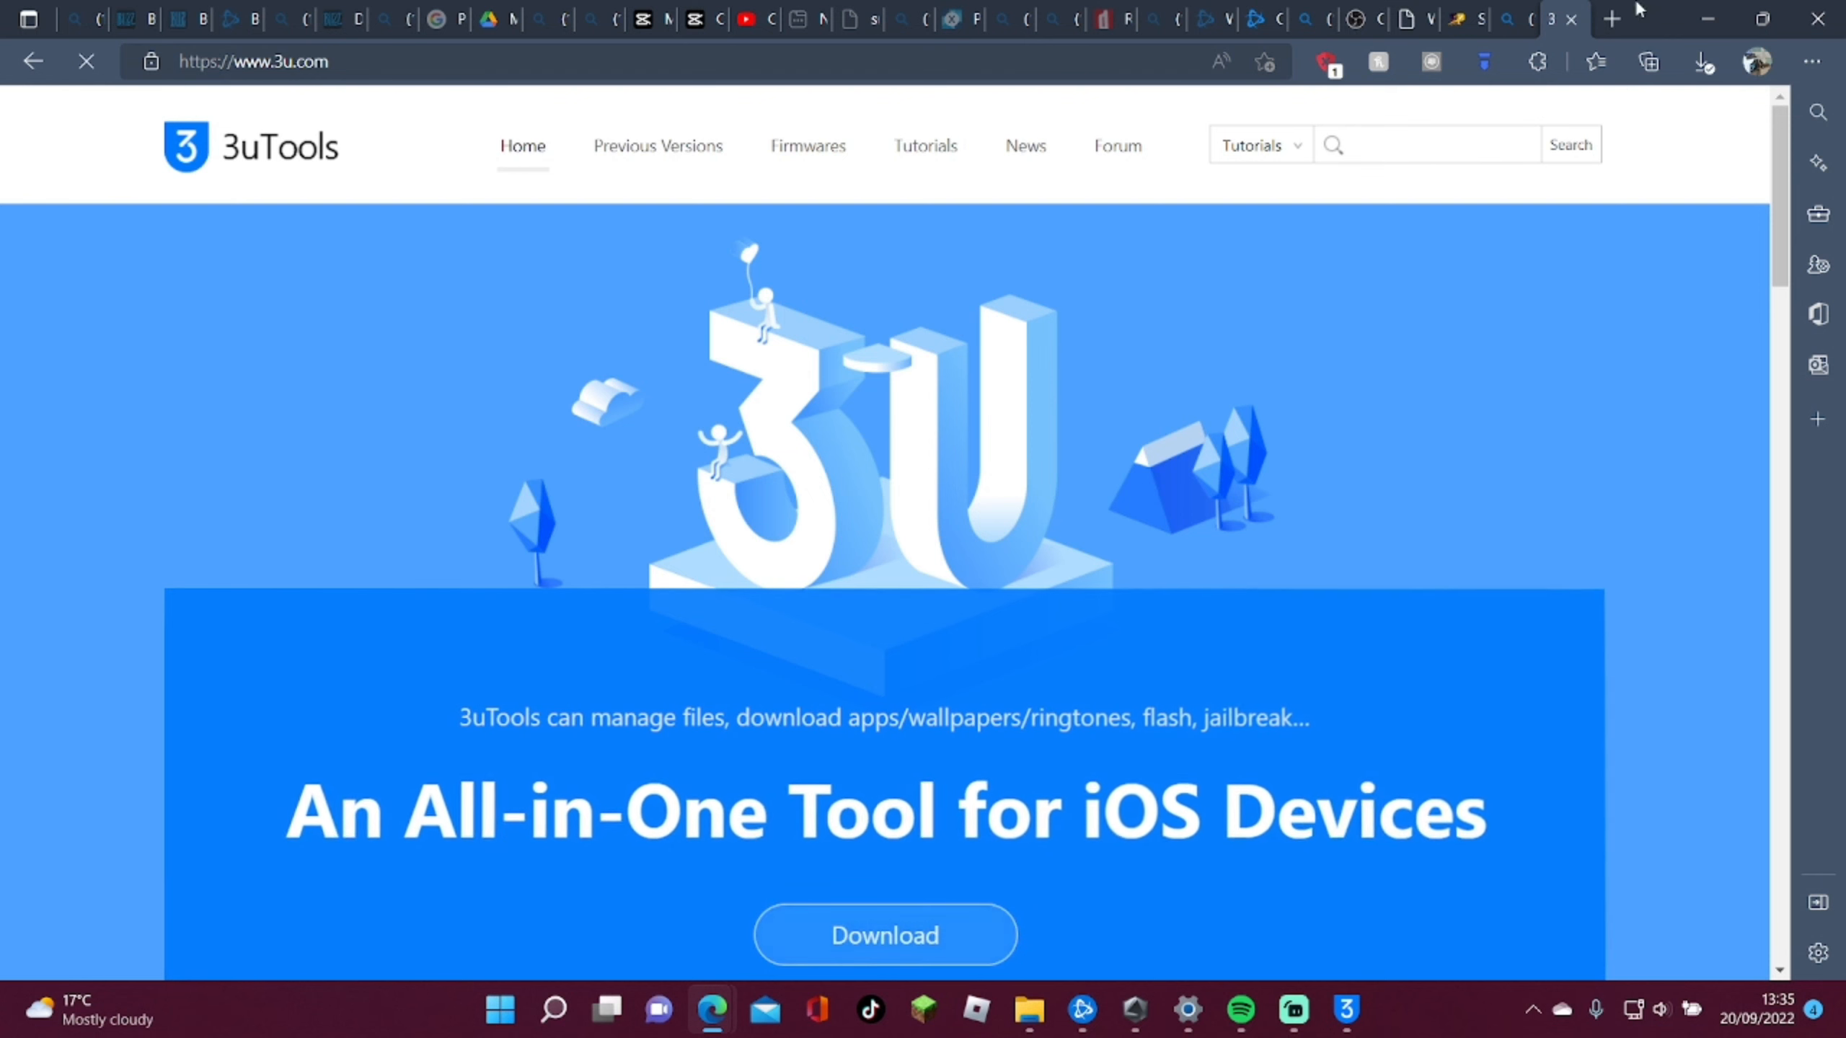
click(1700, 61)
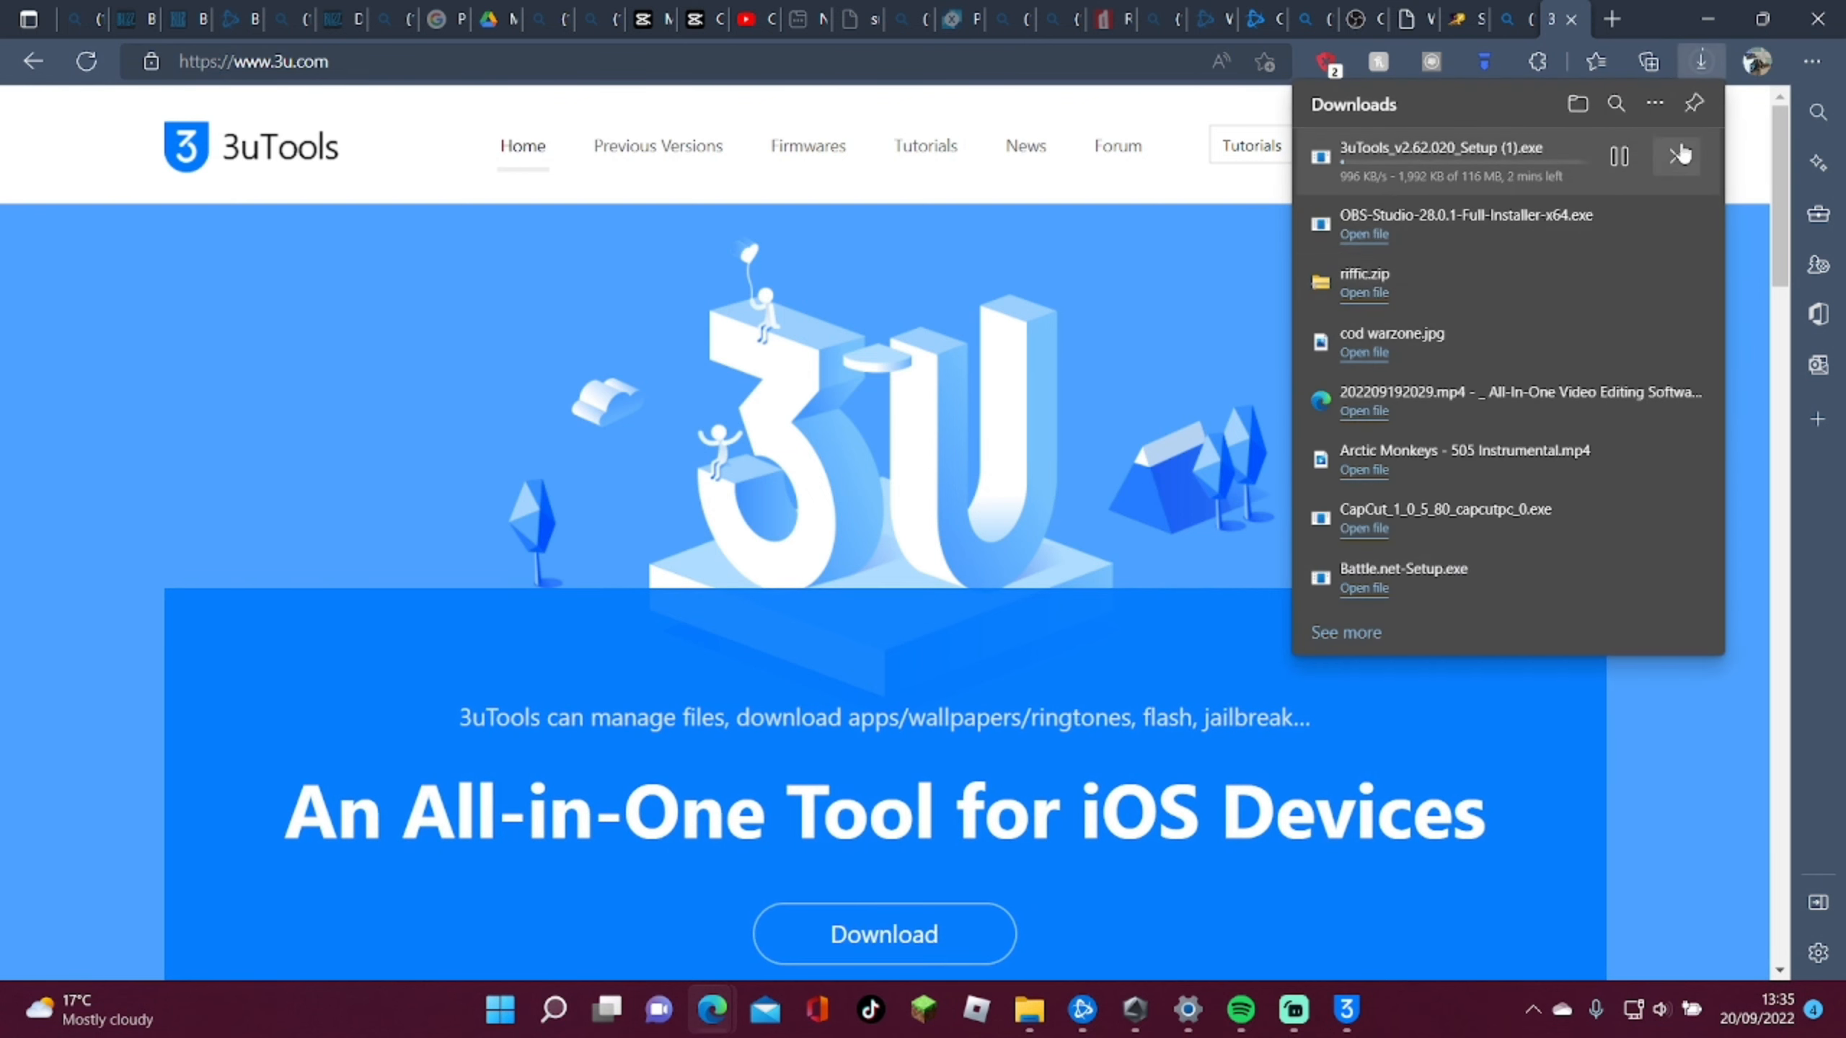
click(1680, 155)
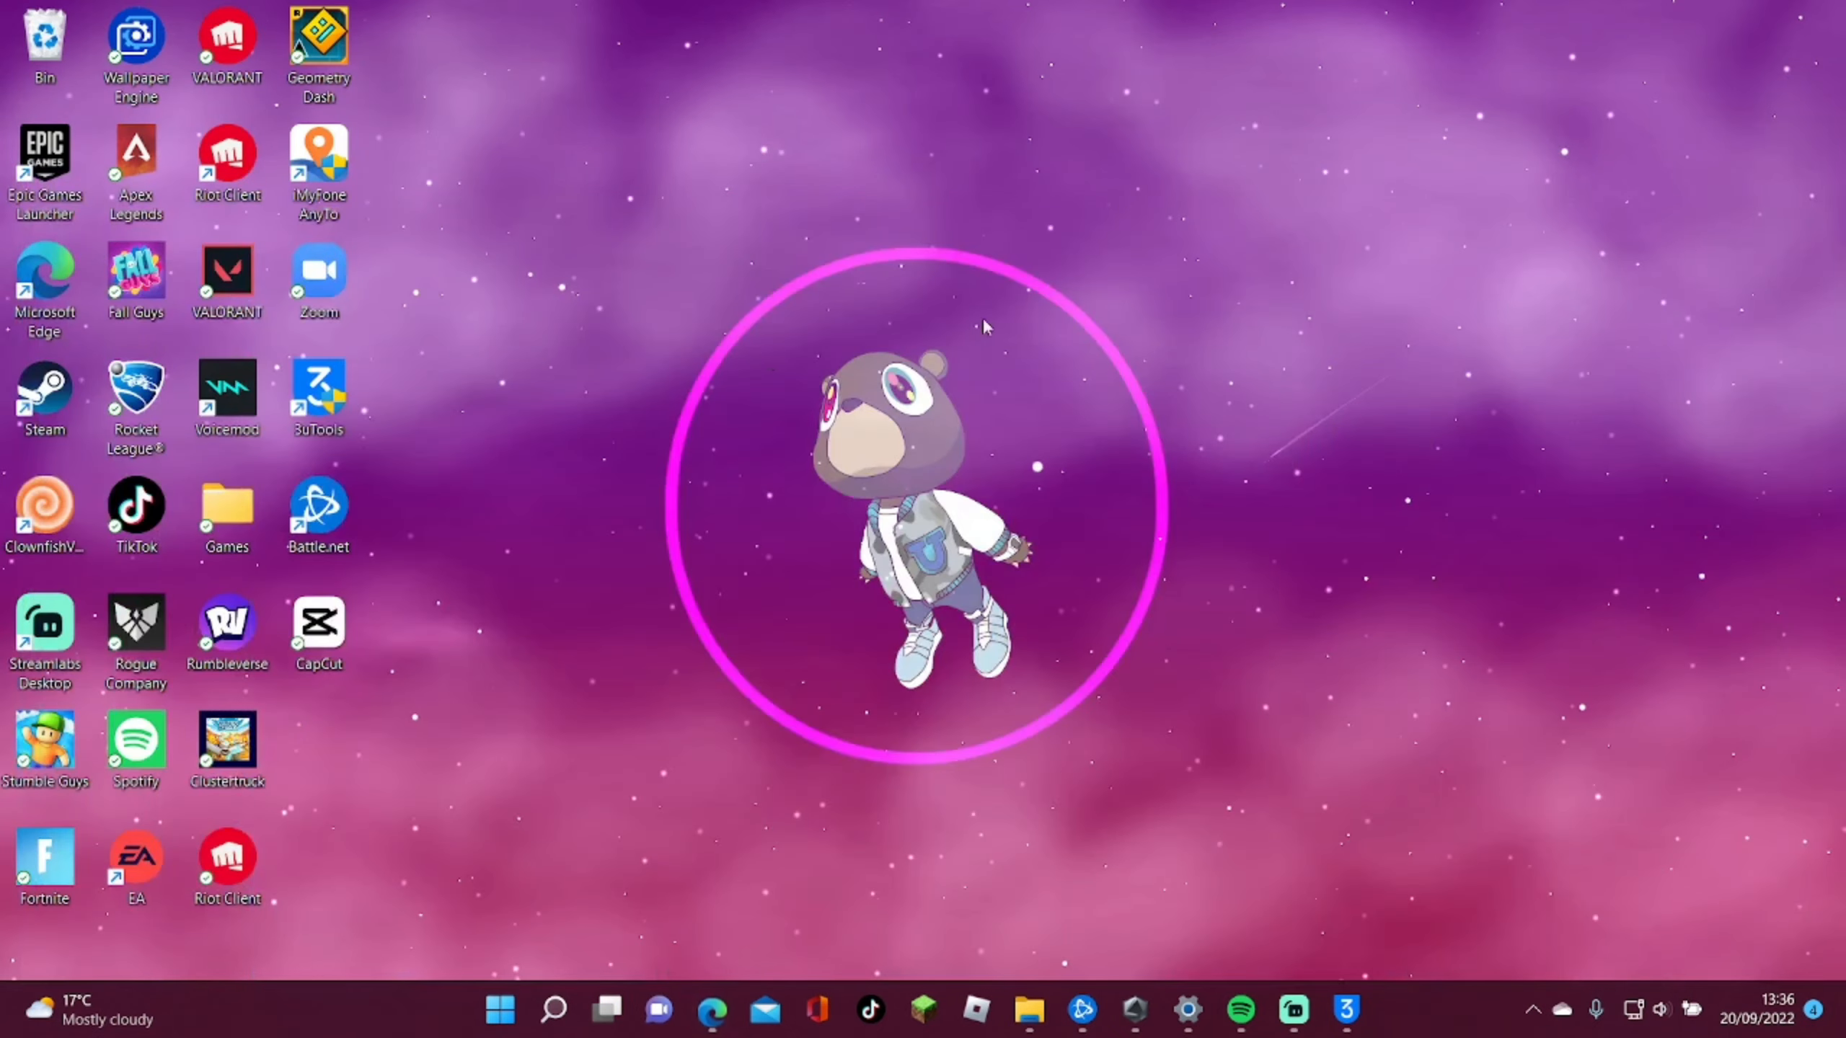
Launch 3uTools from the desktop to reach Zephyrs Iphone's Common tools with VirtualLocation
click(1345, 1010)
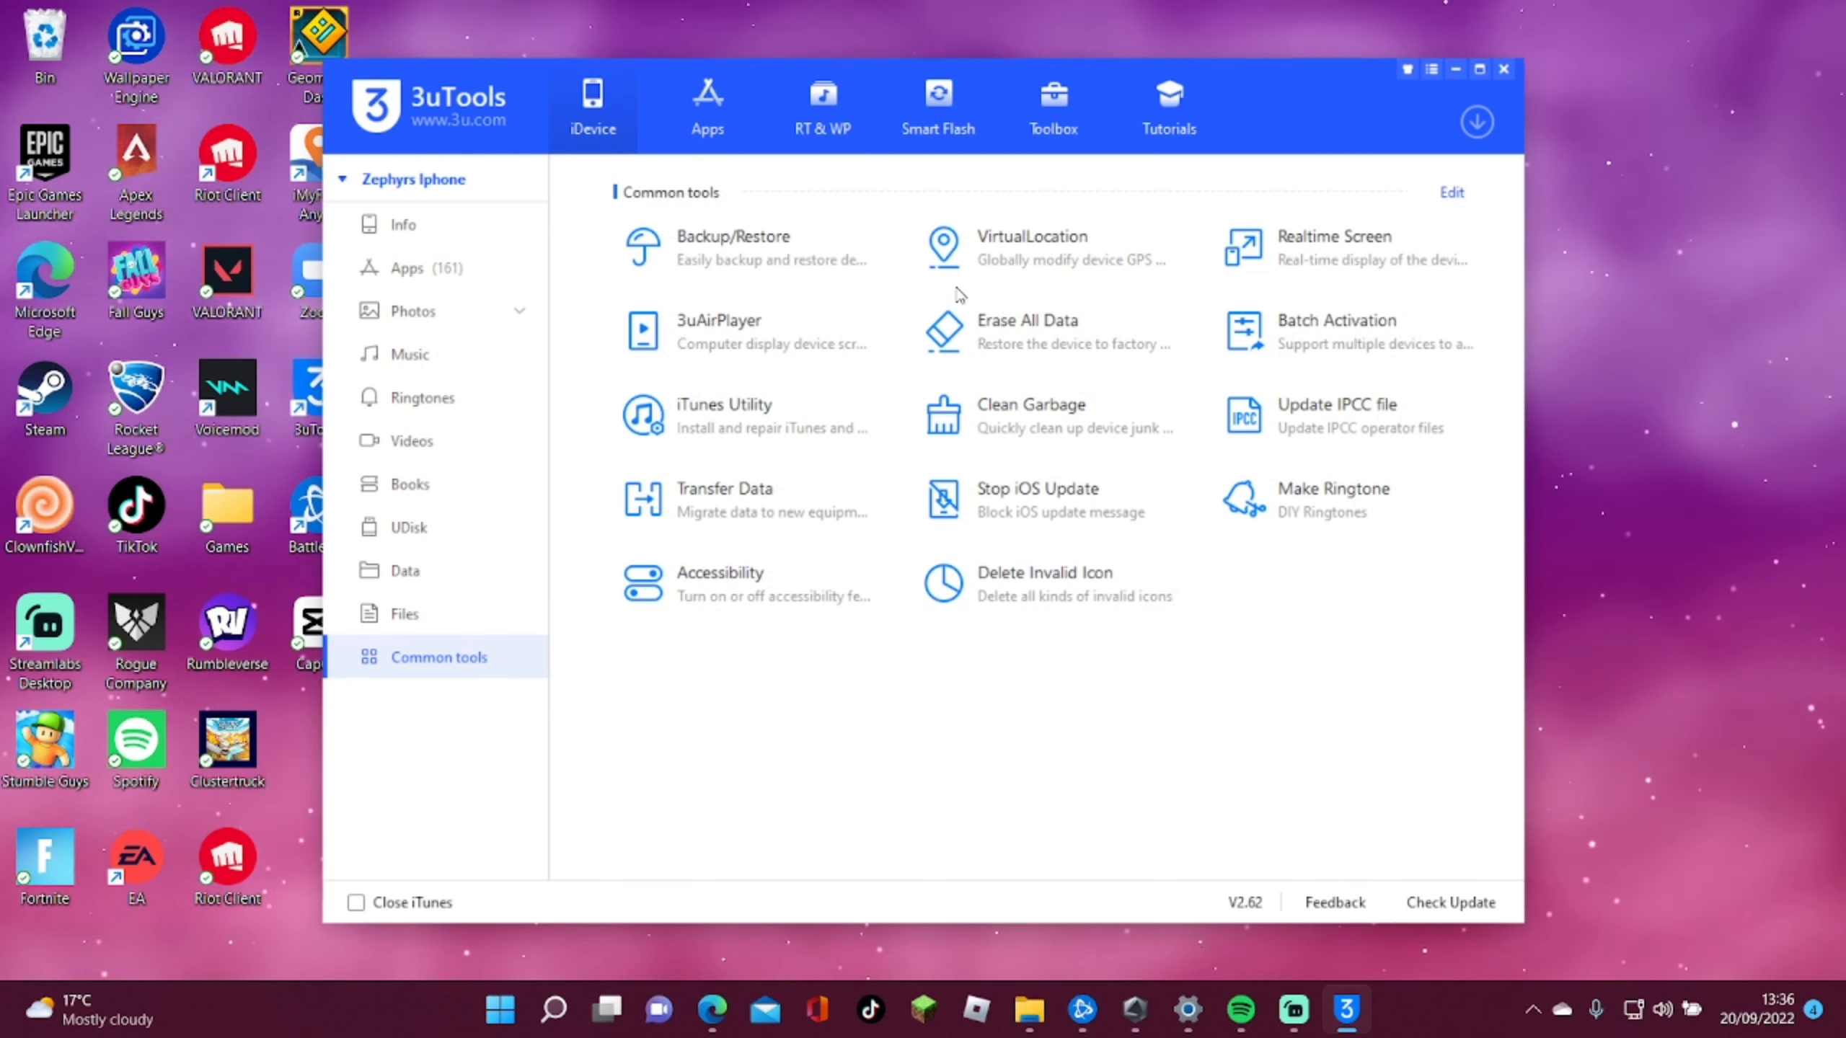
mouse_move(702, 256)
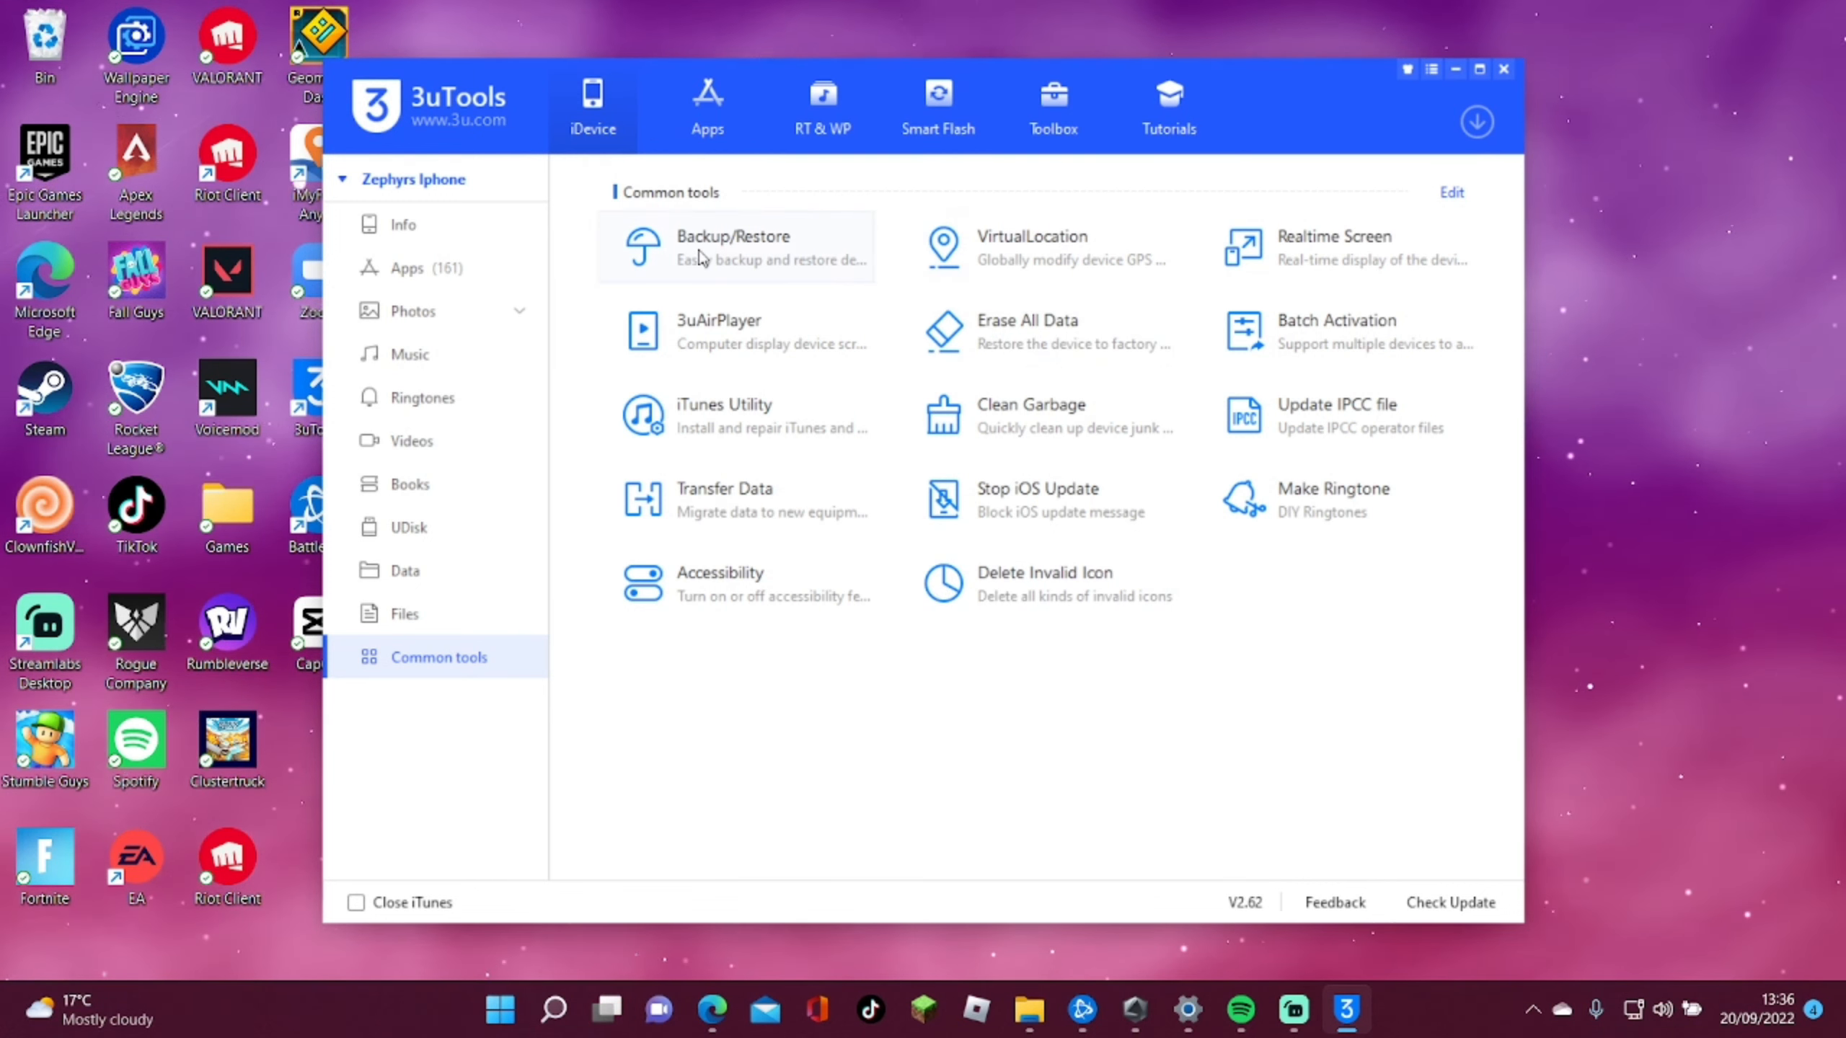